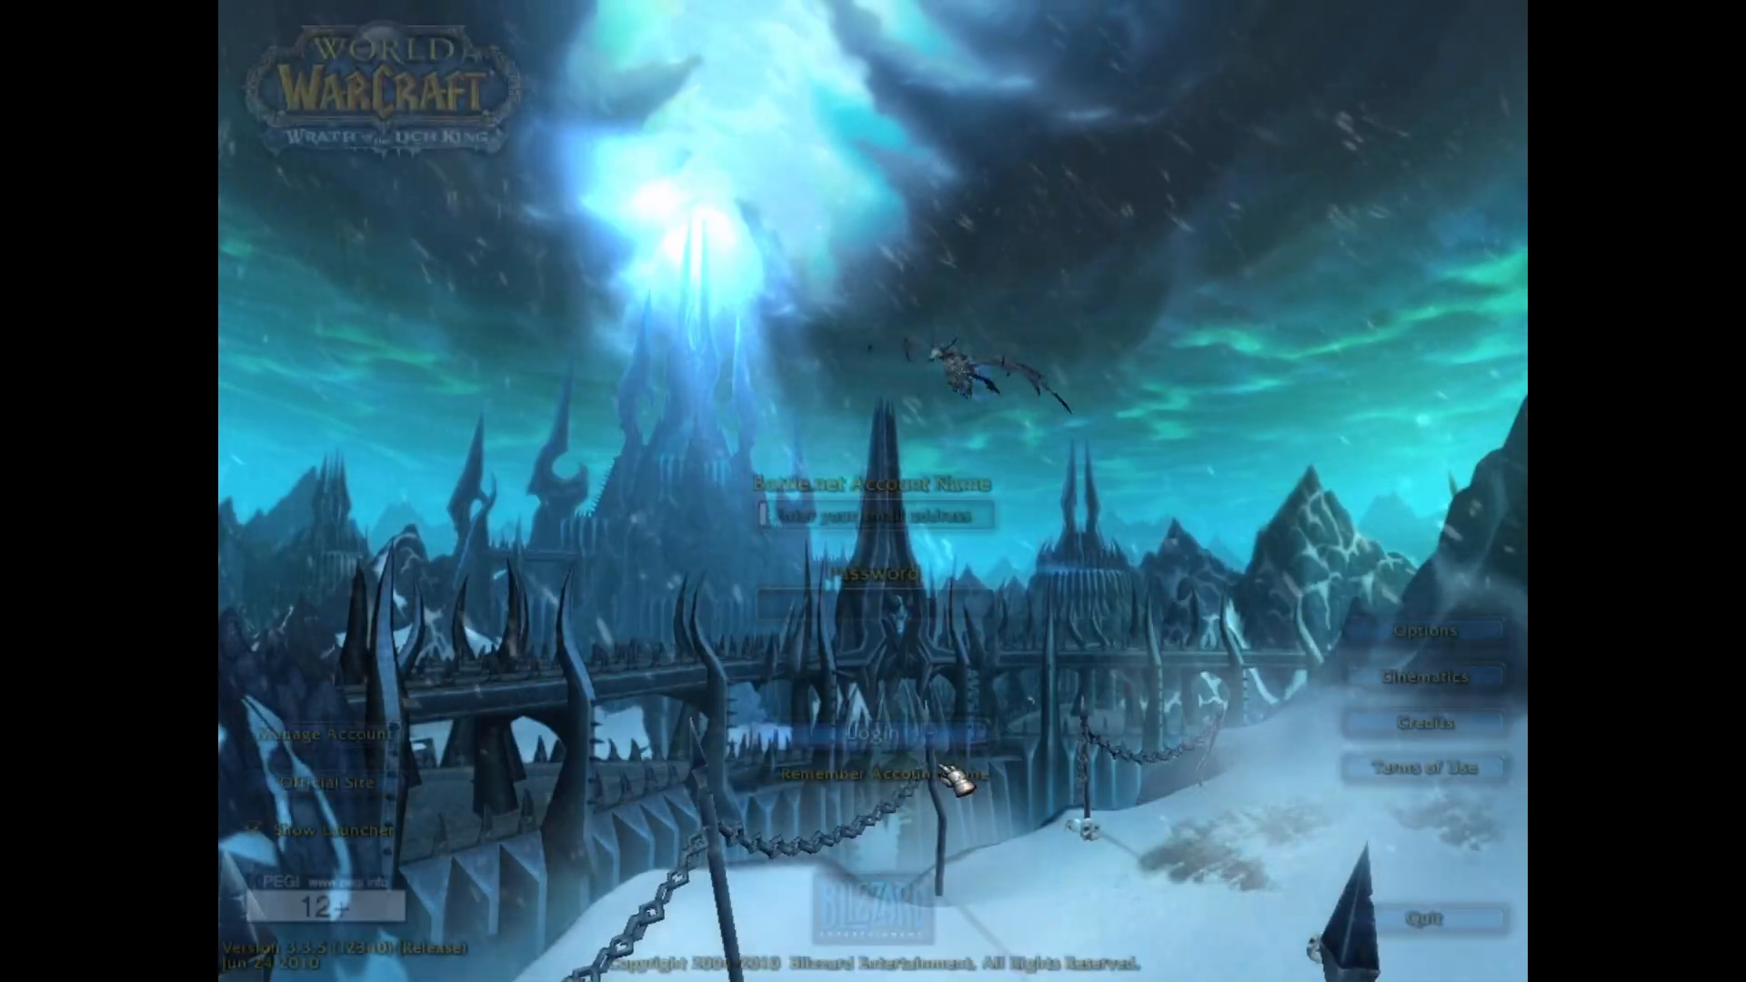
Review the game's video resolution options, close them, then open Config.wtf from the WTF folder
left_click(1423, 630)
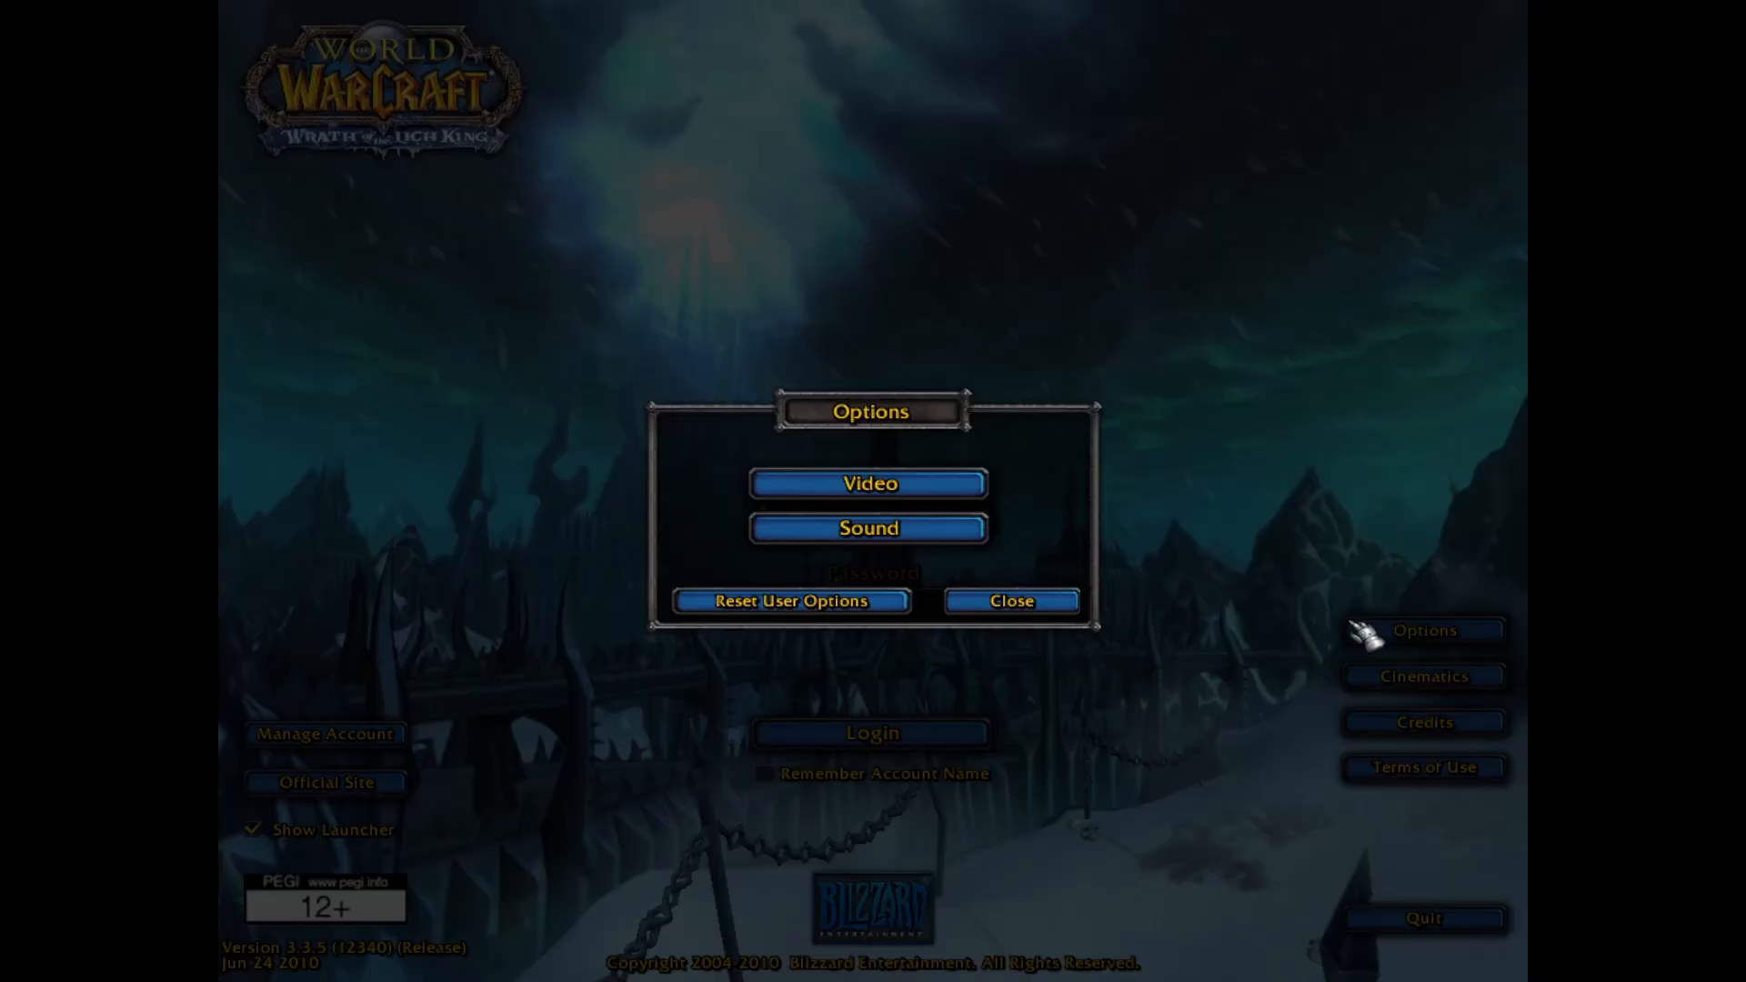
left_click(868, 482)
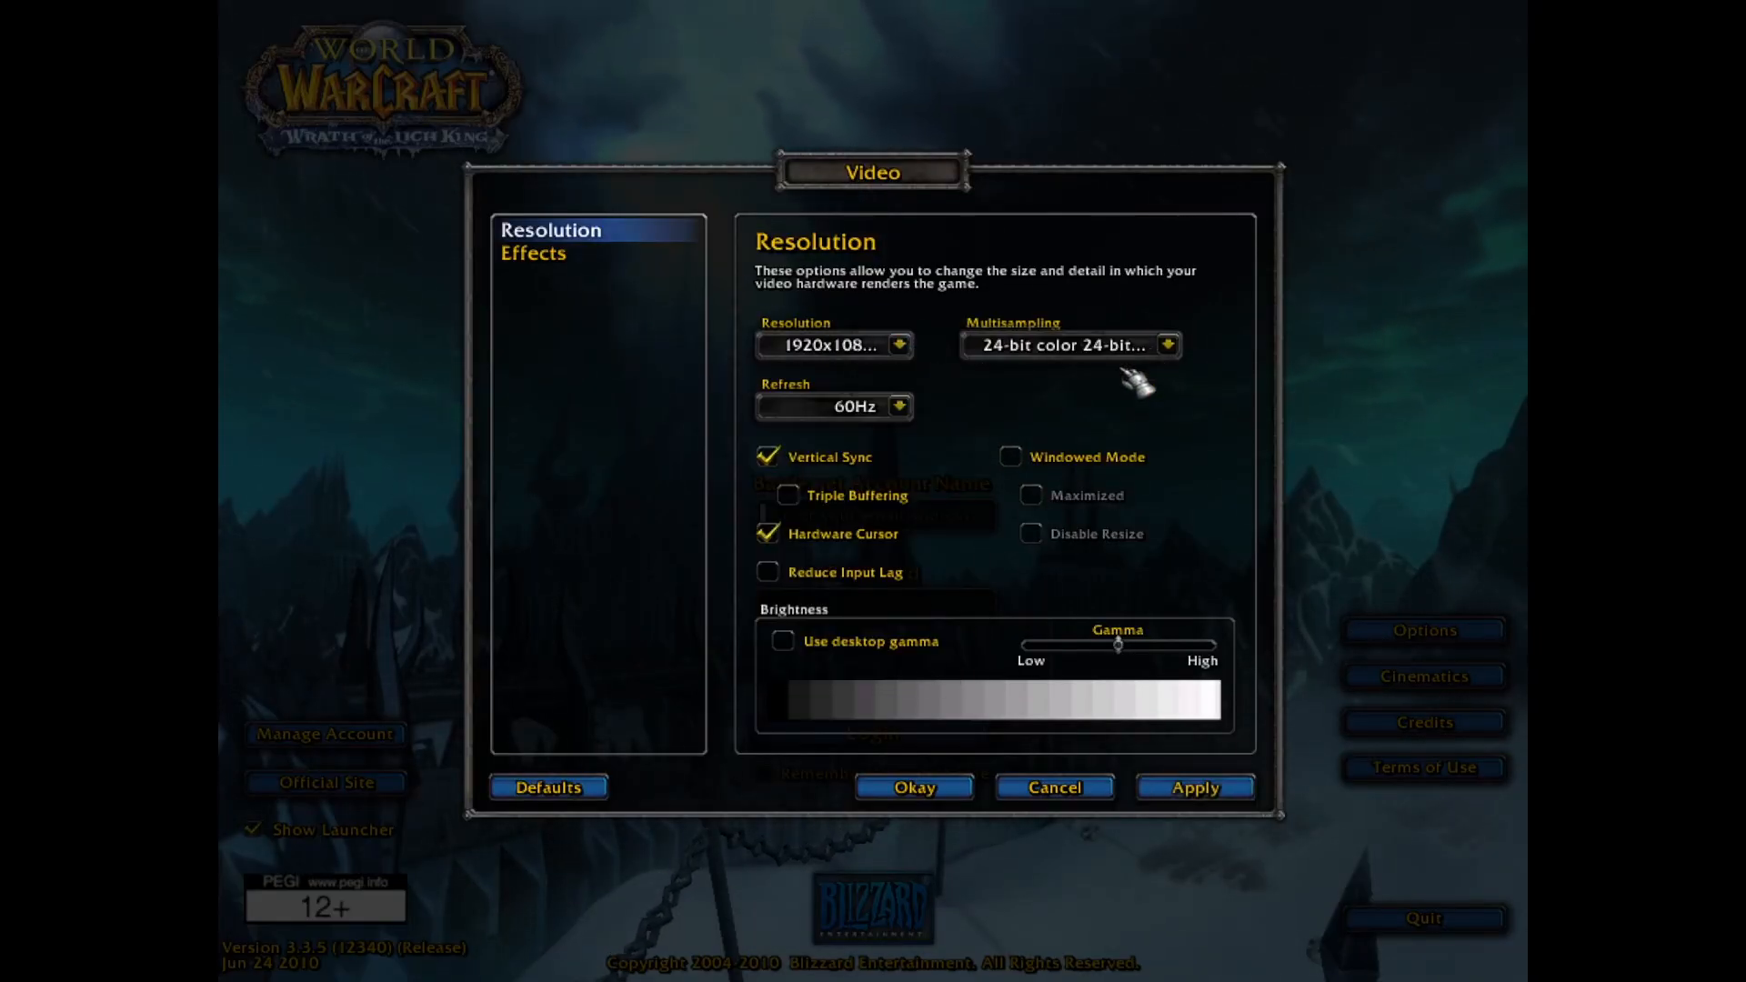
mouse_move(788, 494)
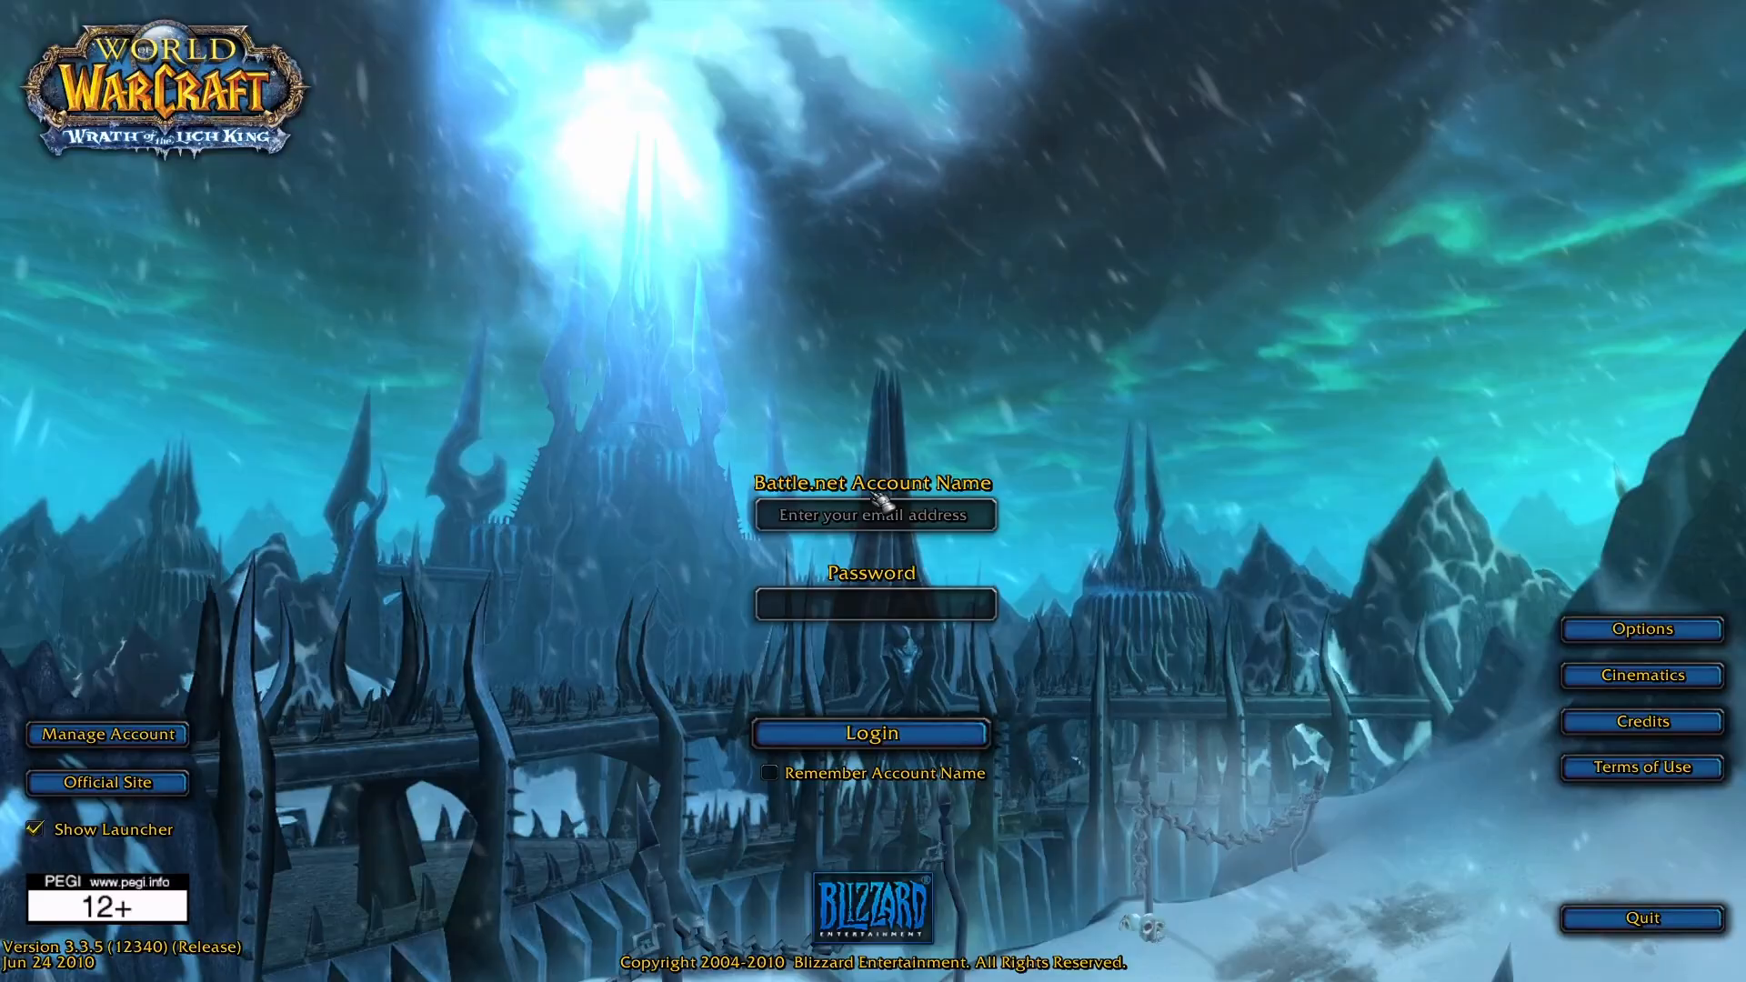
left_click(1639, 629)
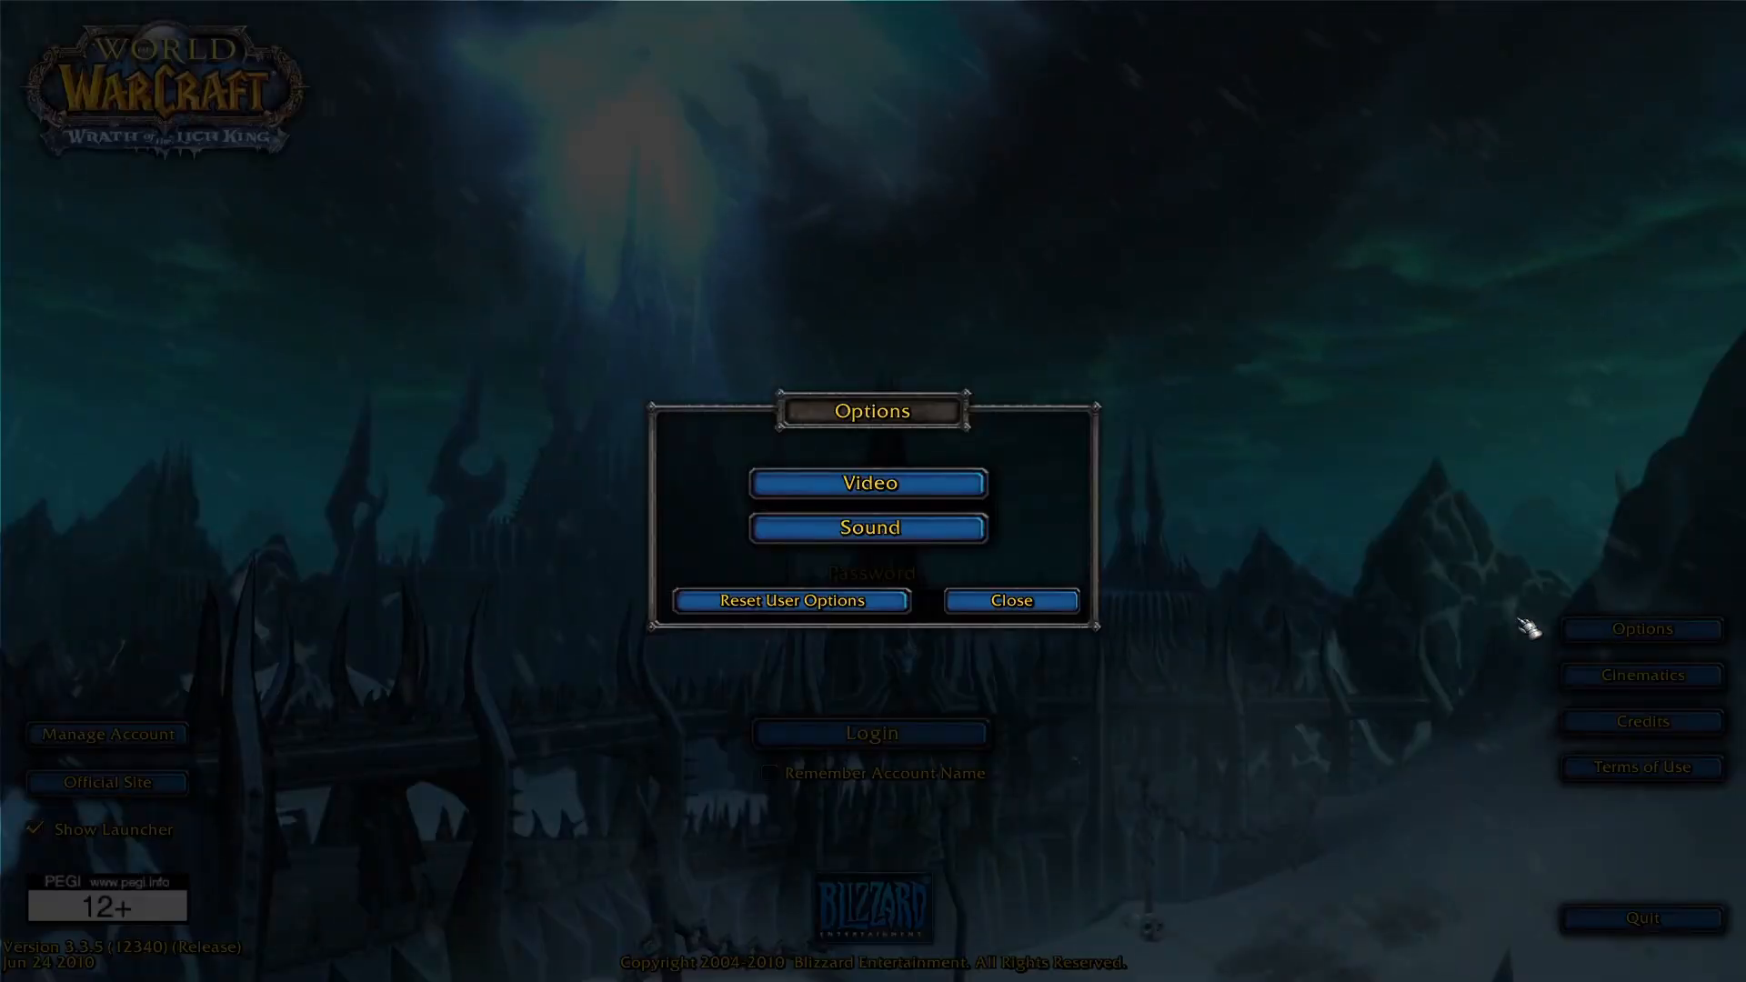
left_click(868, 481)
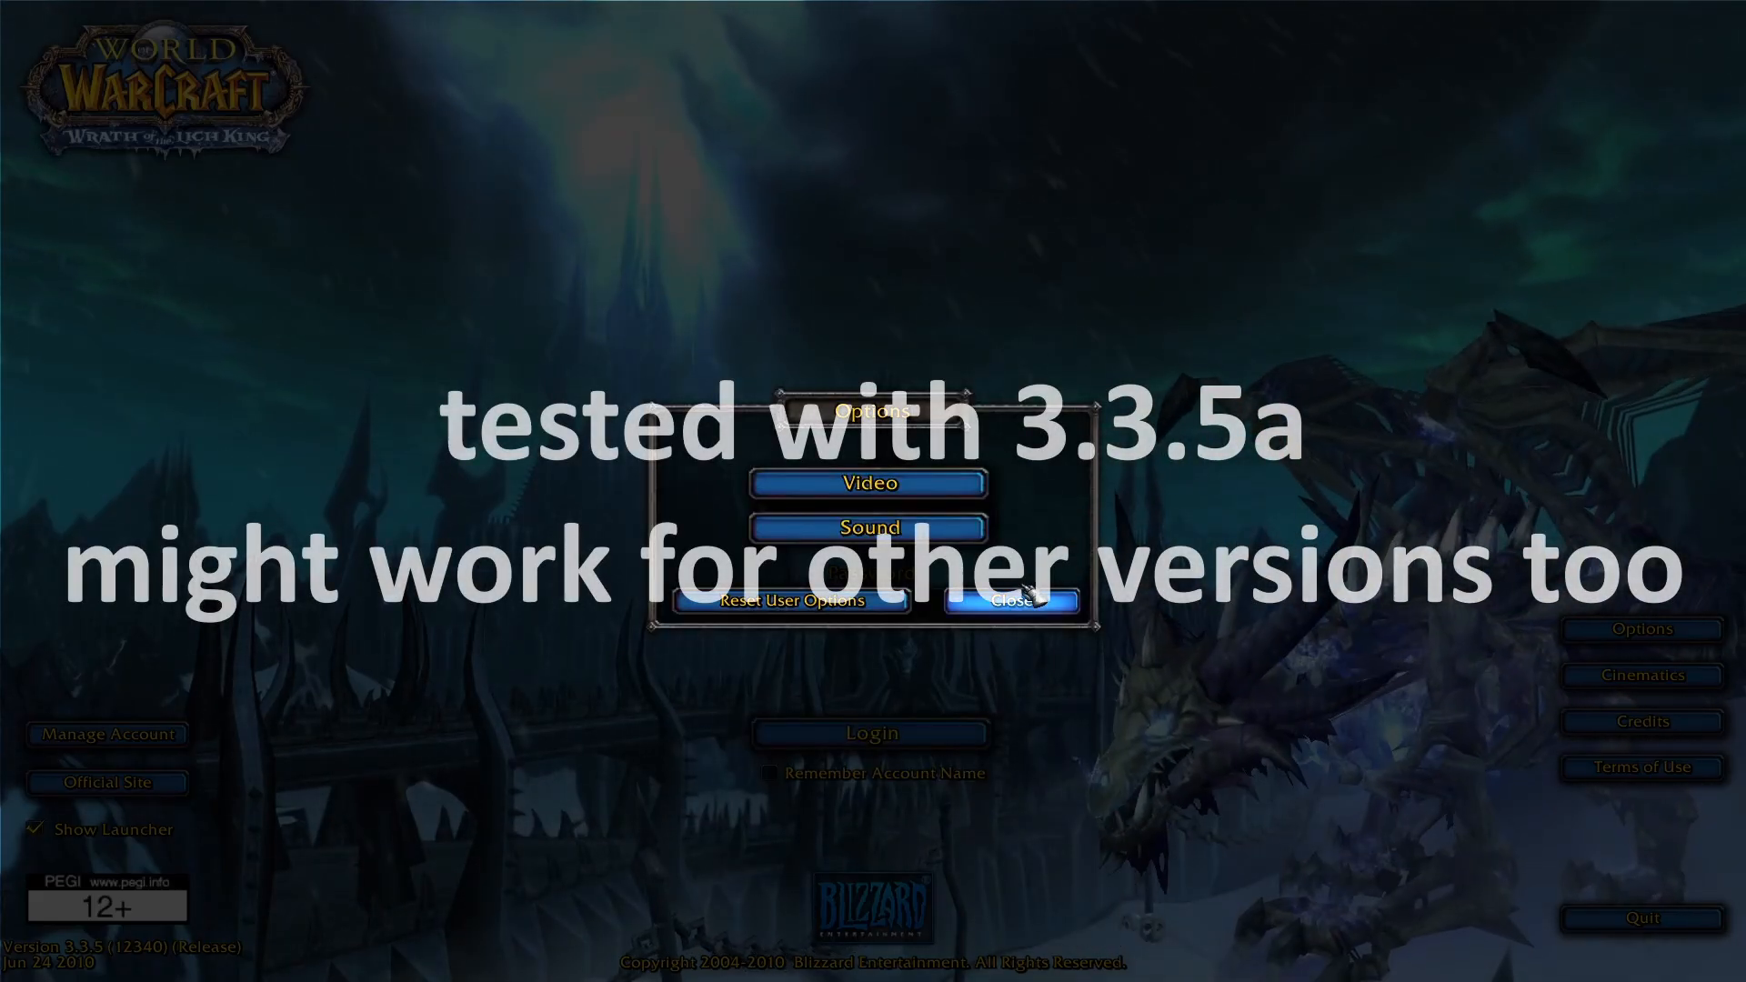
left_click(1008, 600)
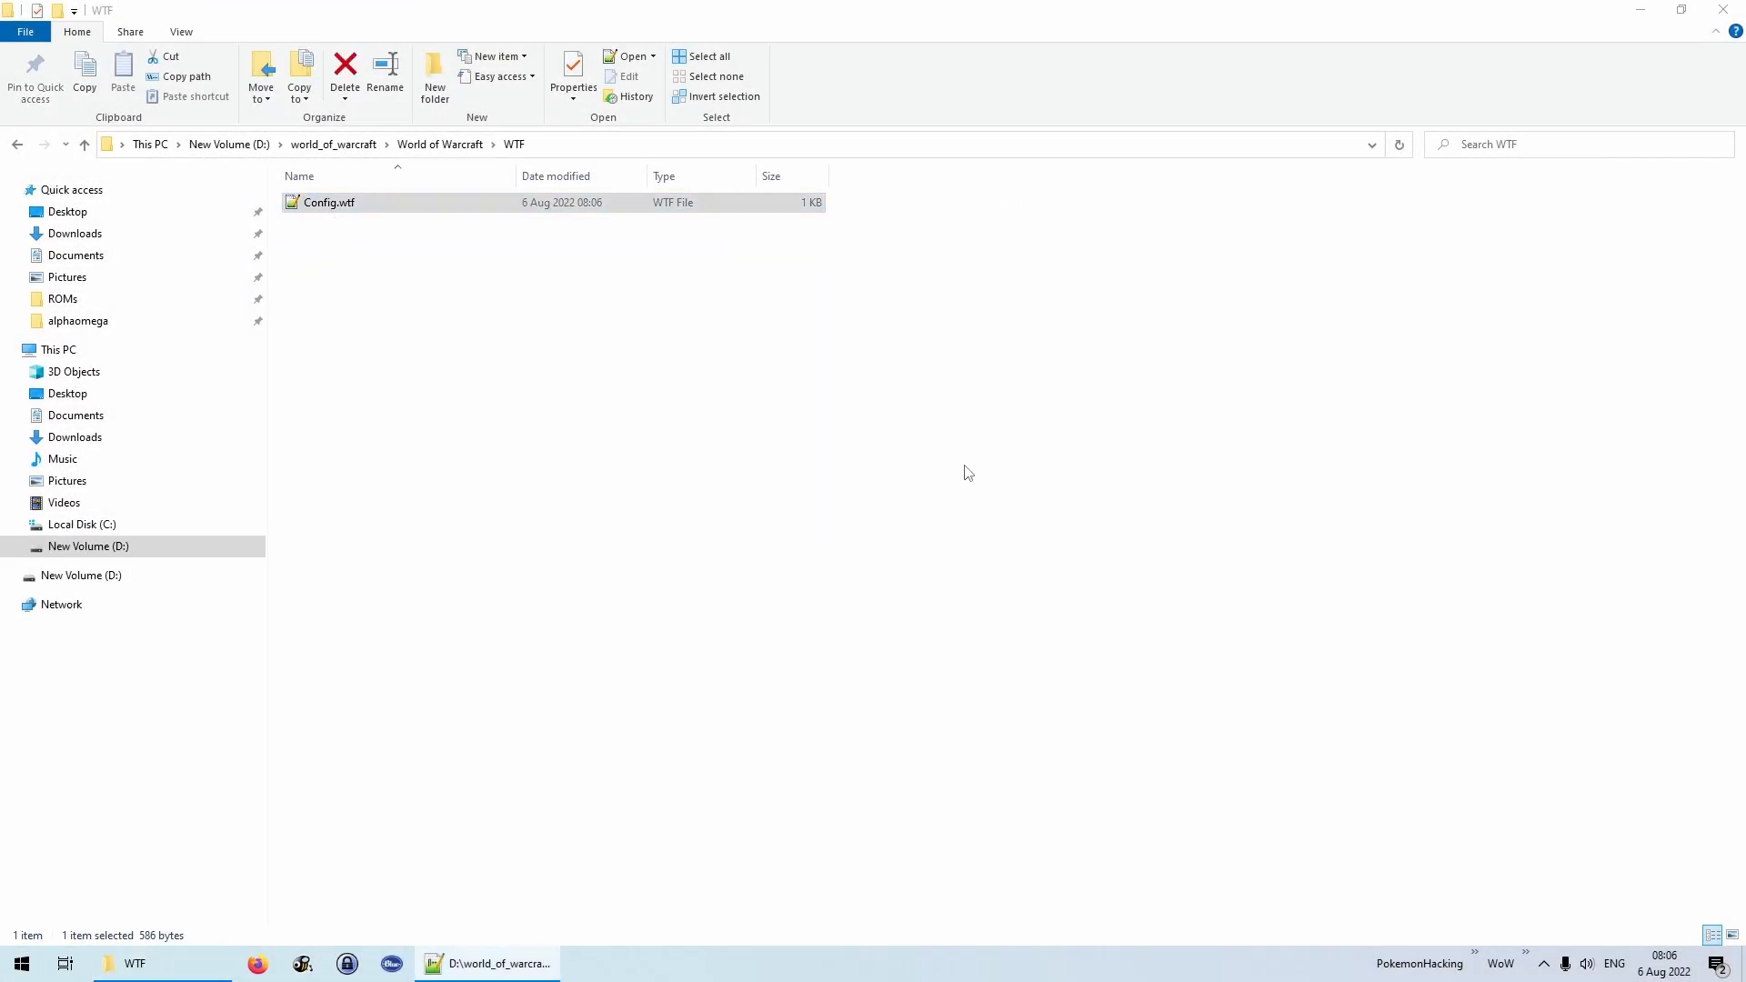
double_click(329, 202)
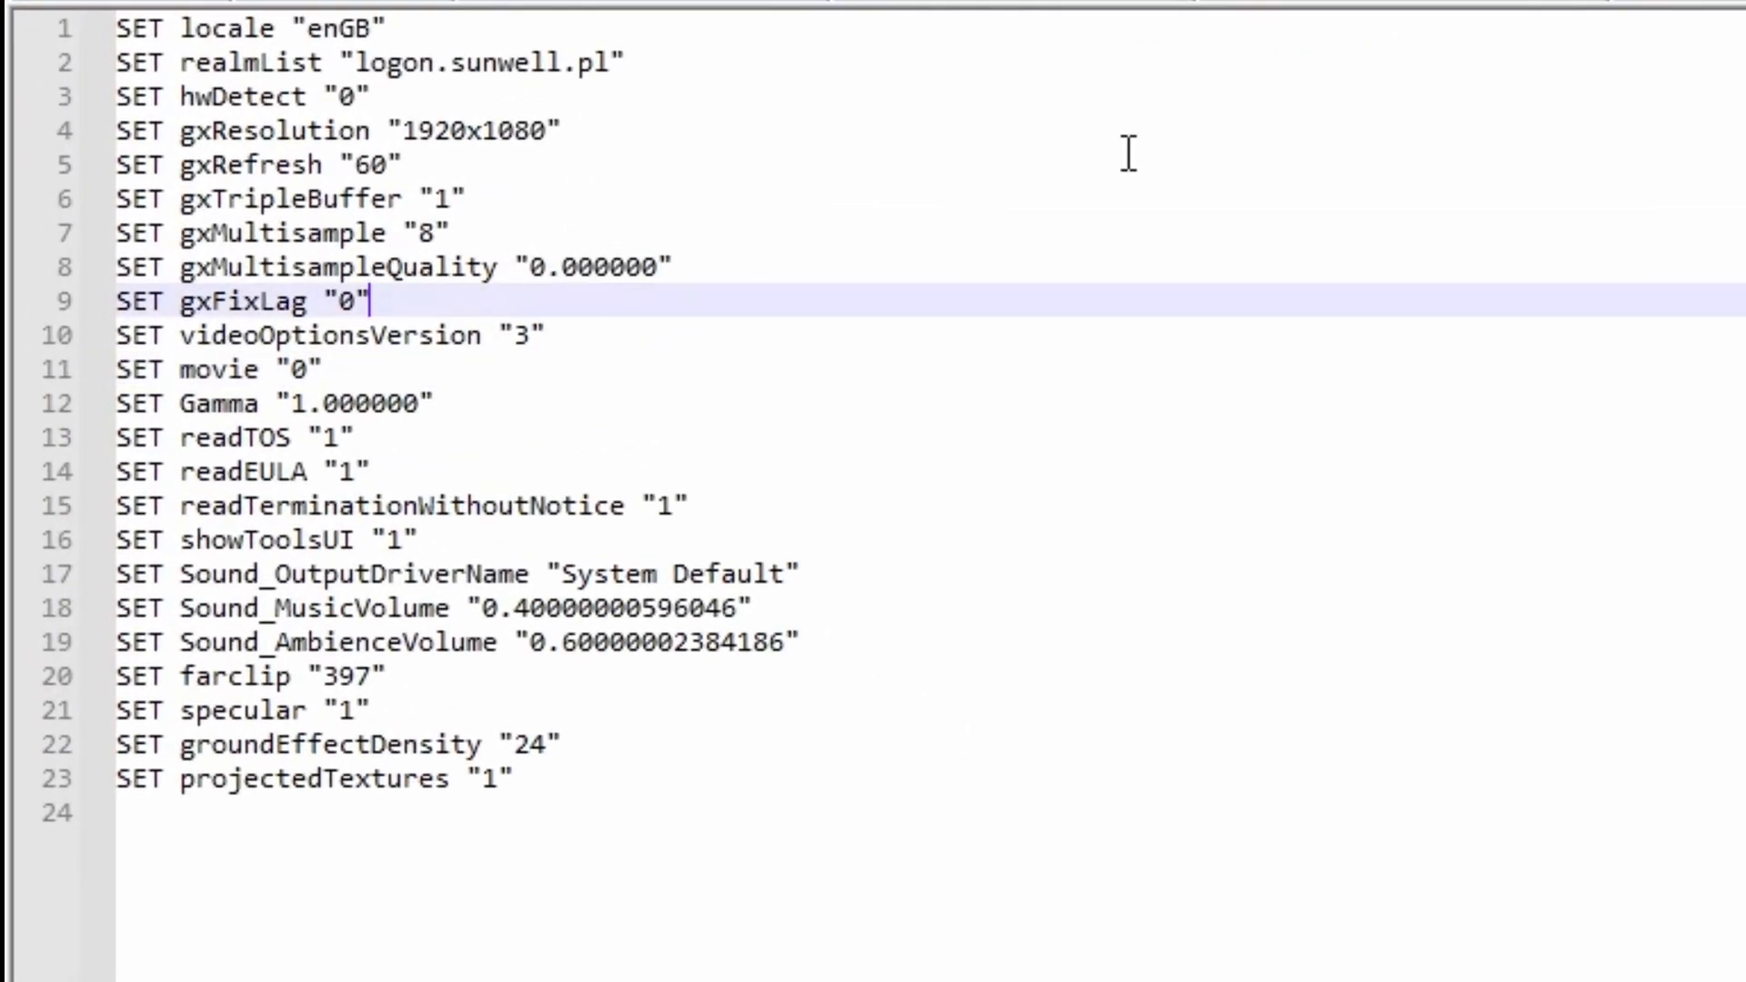
Add the line SET gxWindow "1" to Config.wtf and relaunch the game via Wow.exe
type("SET")
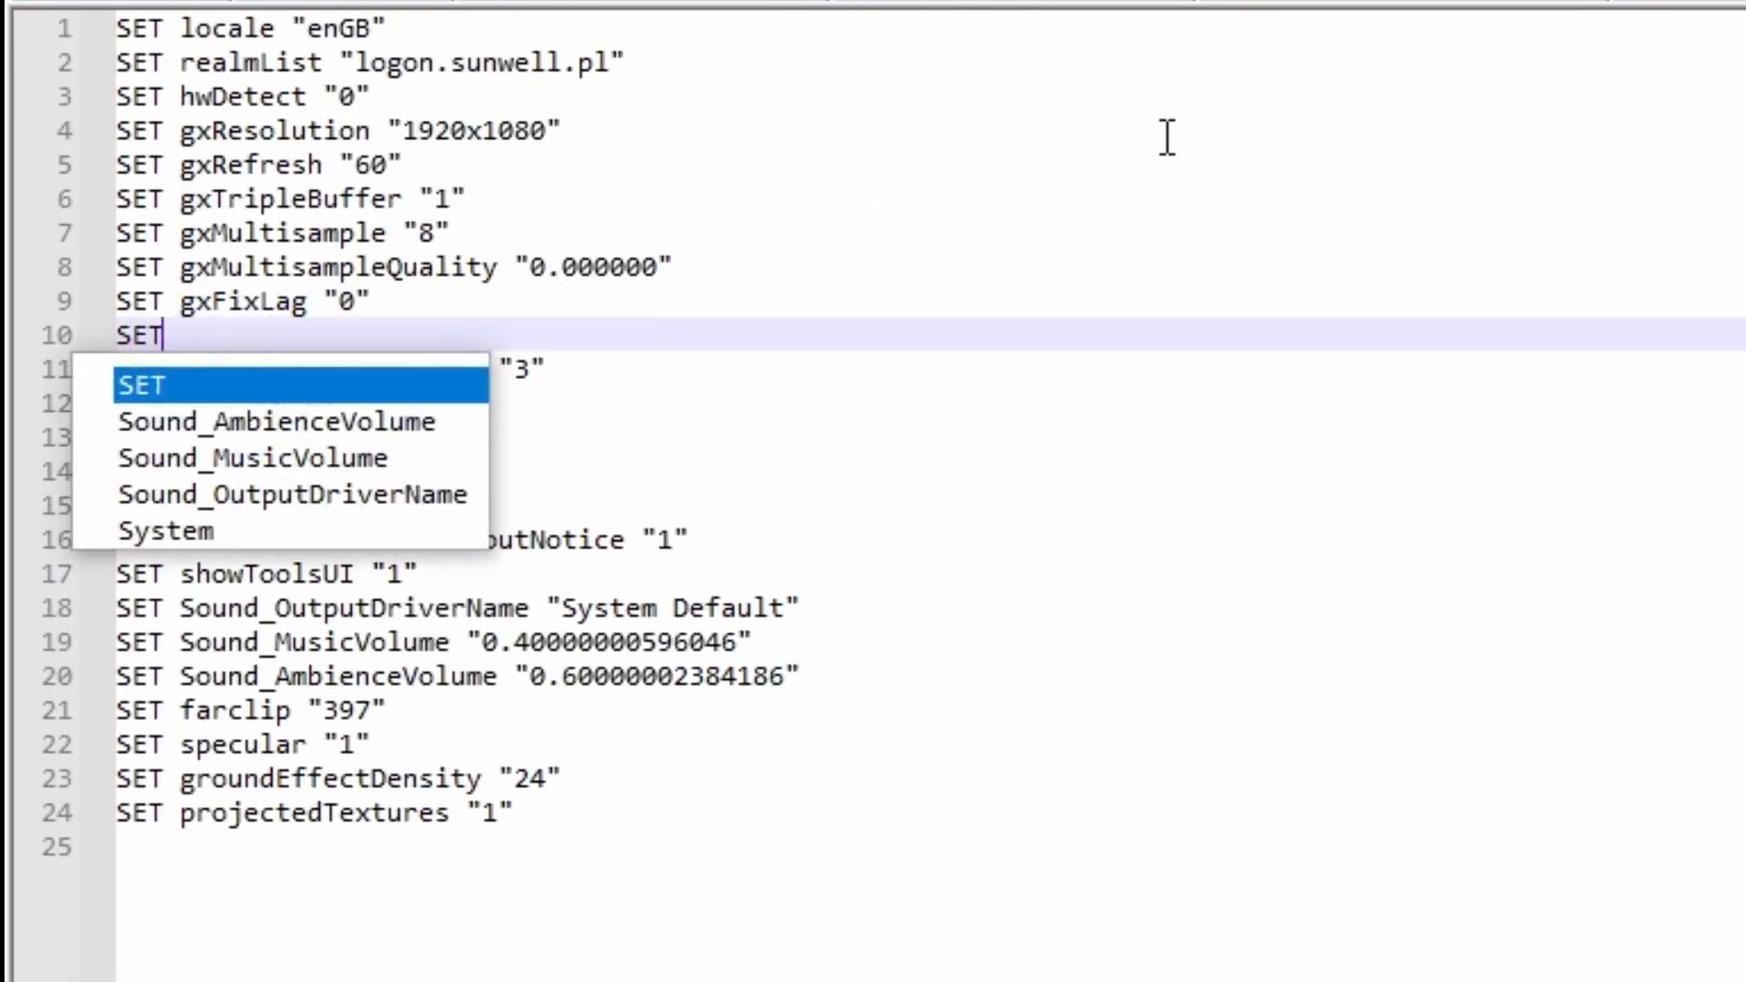
type("gxWin")
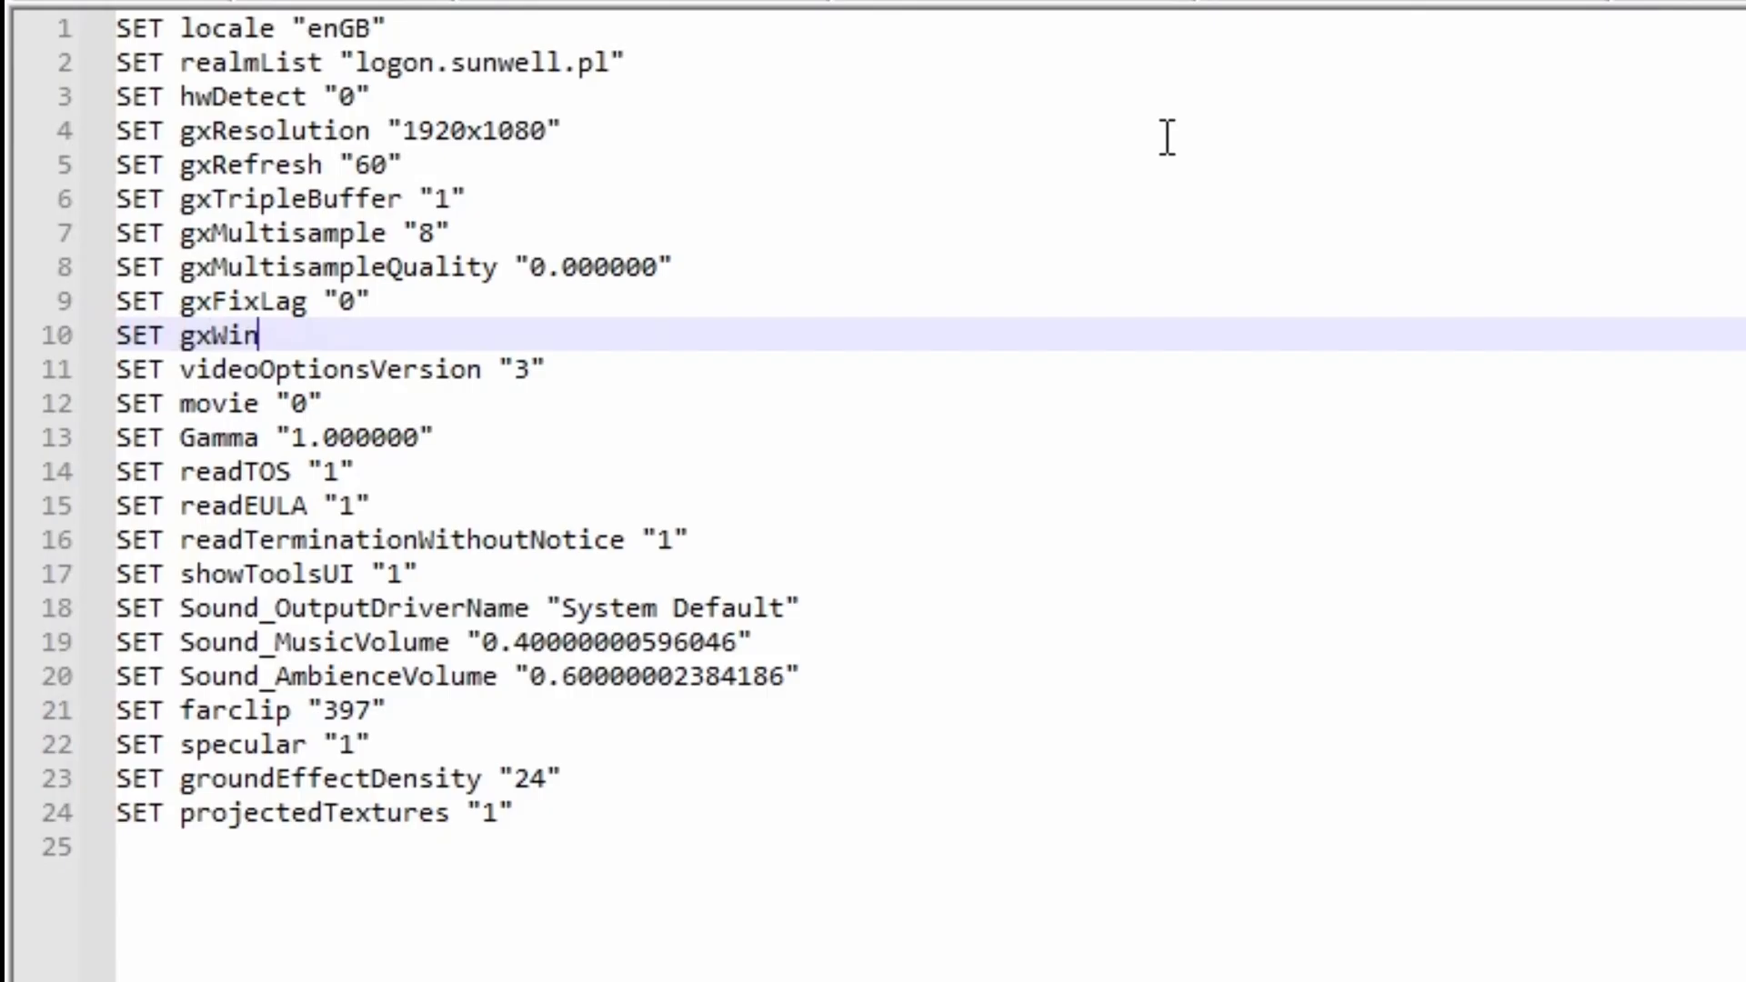
type("dow \"1\"")
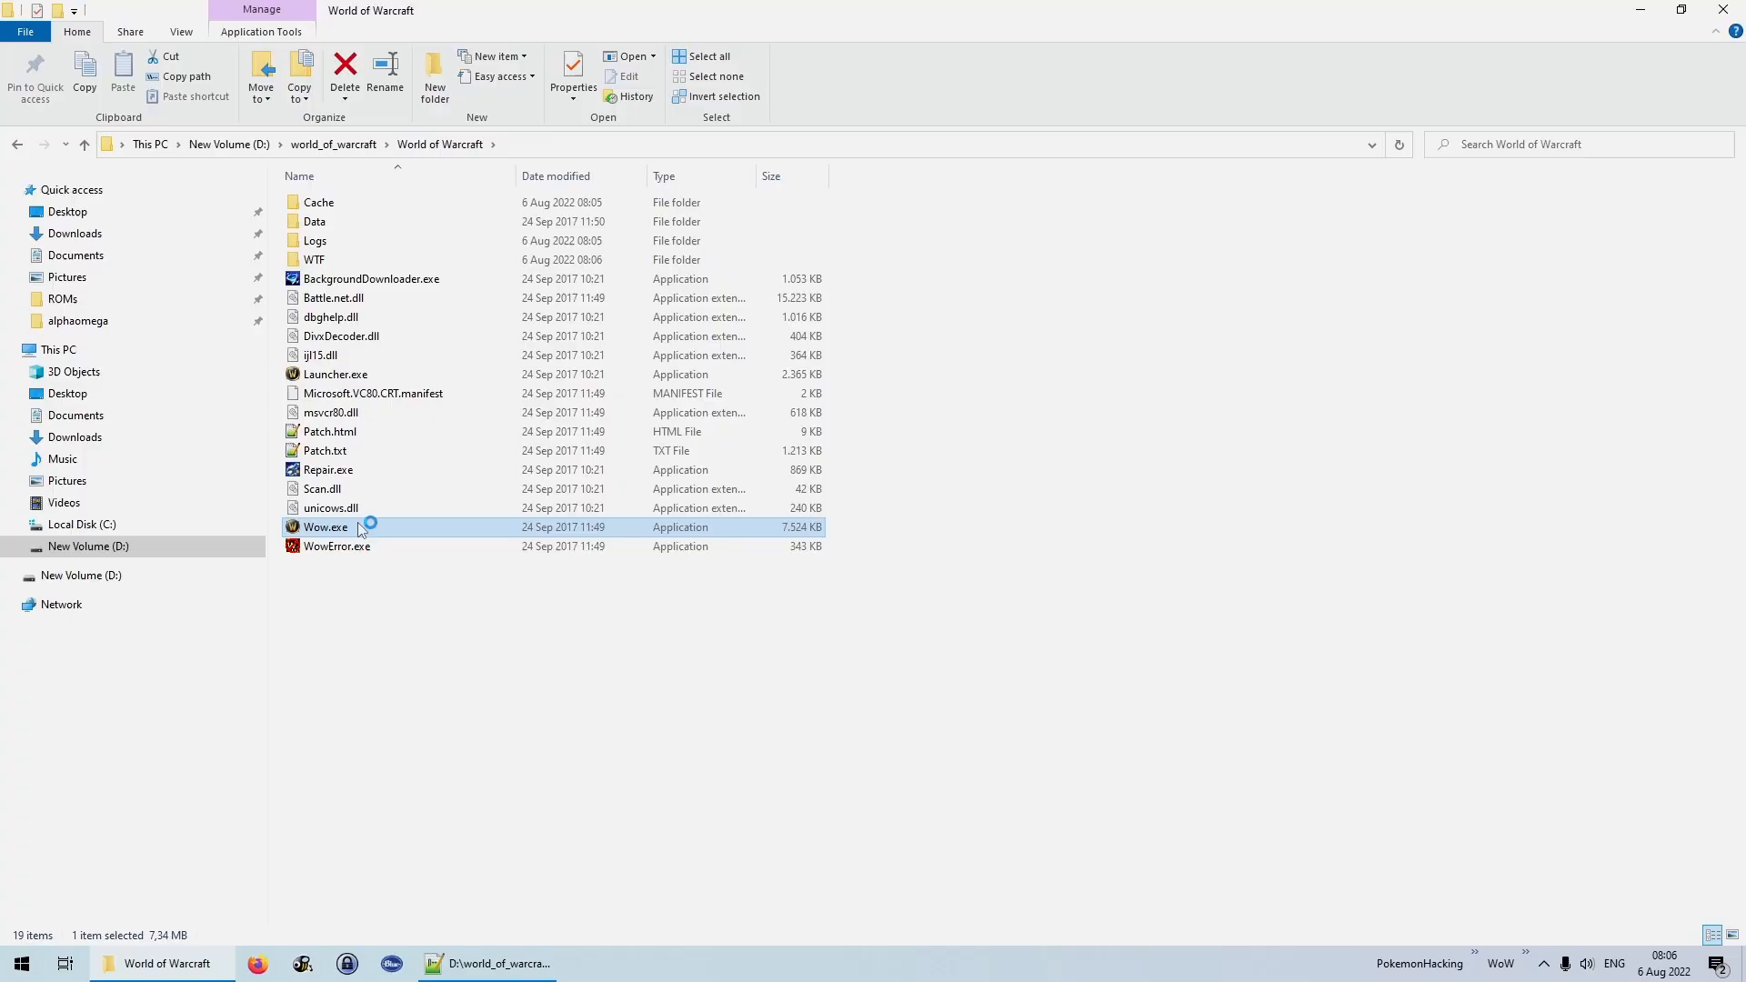
double_click(326, 526)
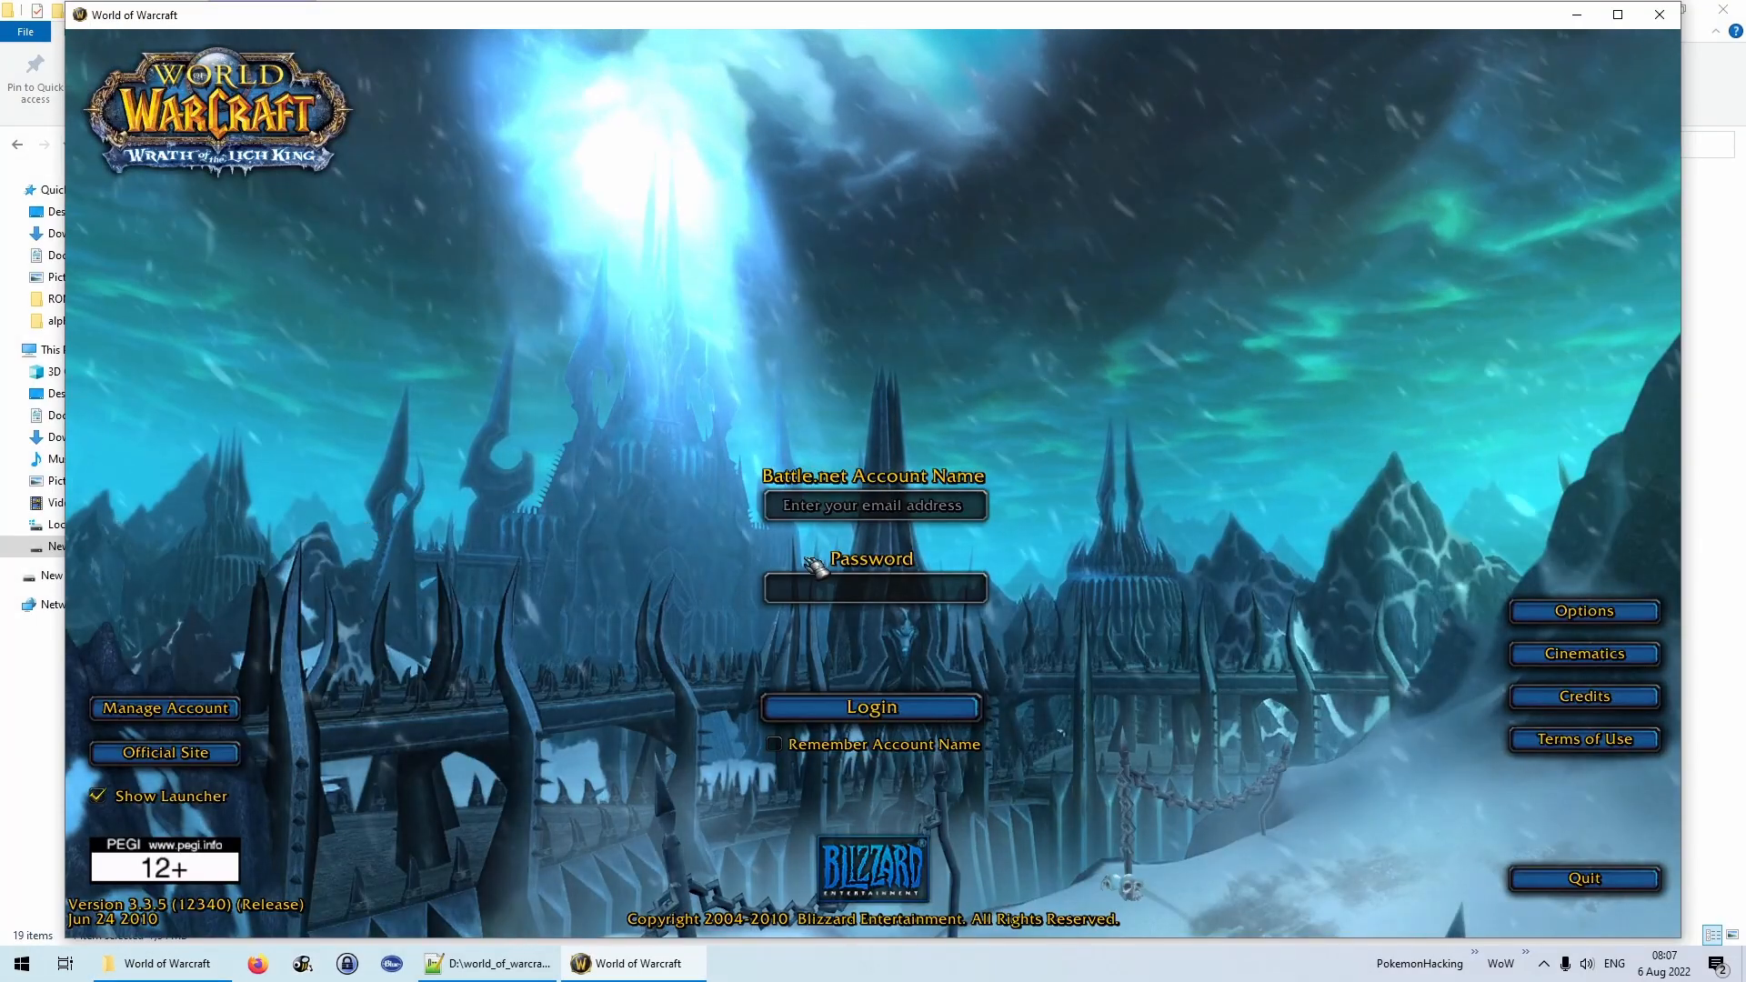
Open the Video options to verify Windowed Mode and Maximized are ticked
left_click(1582, 610)
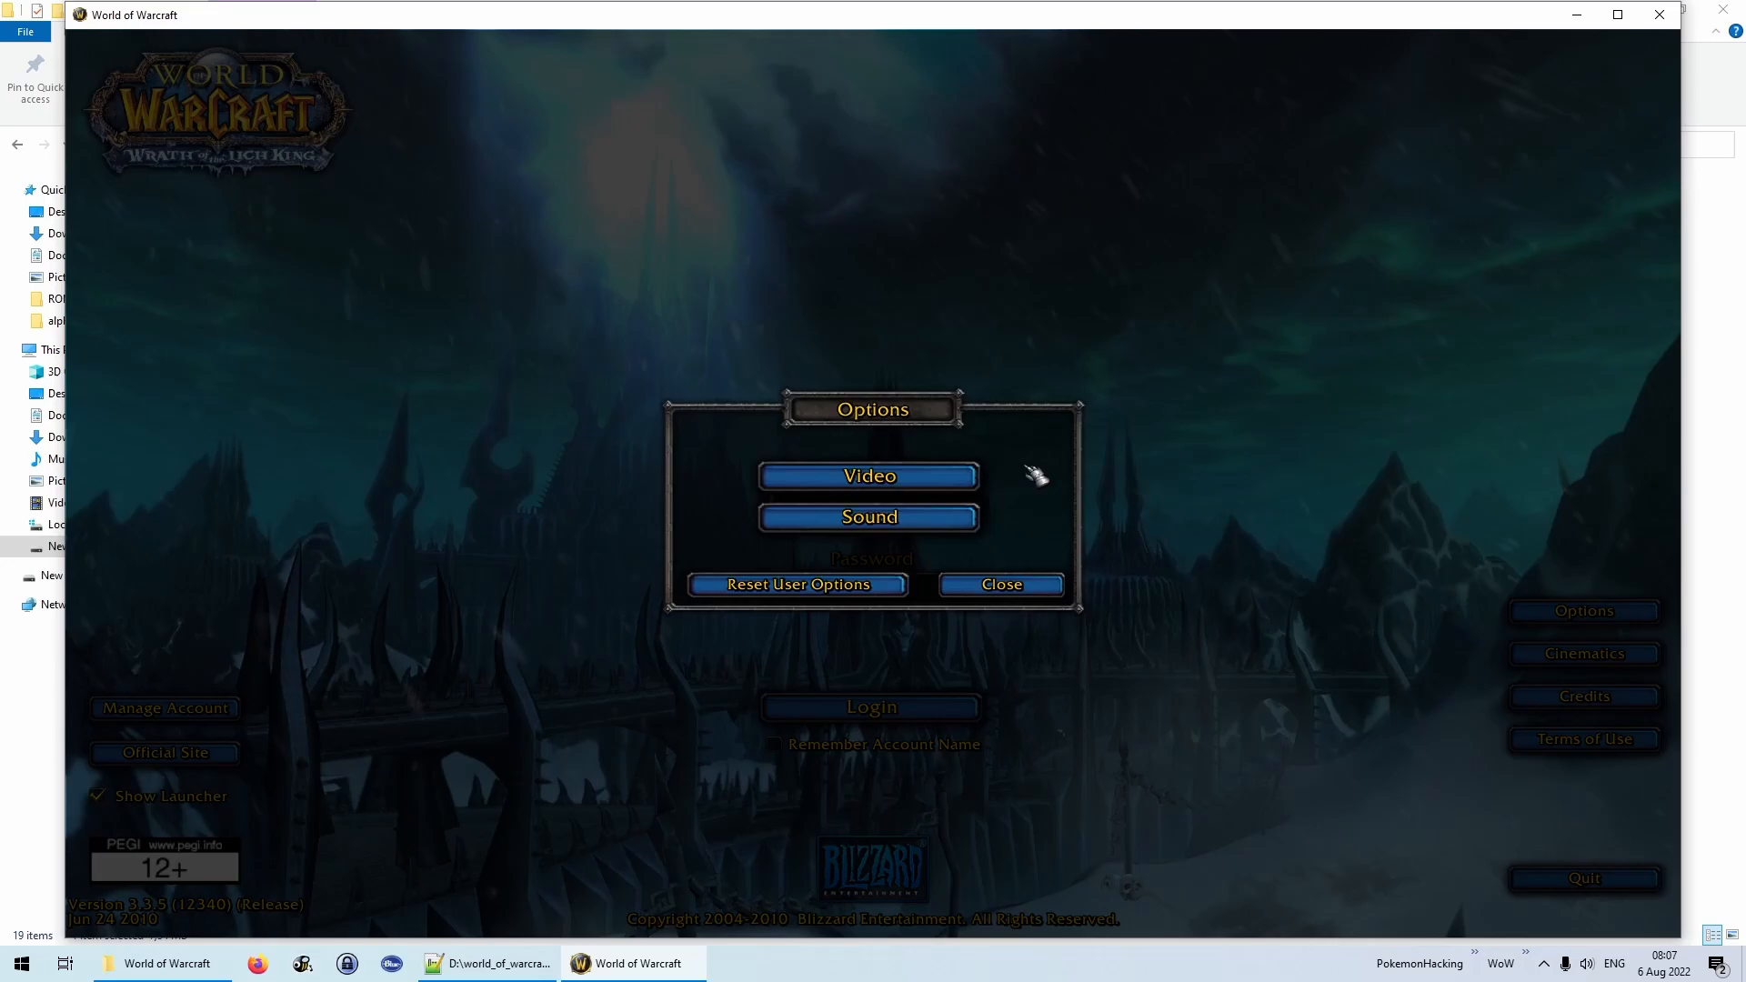
left_click(869, 475)
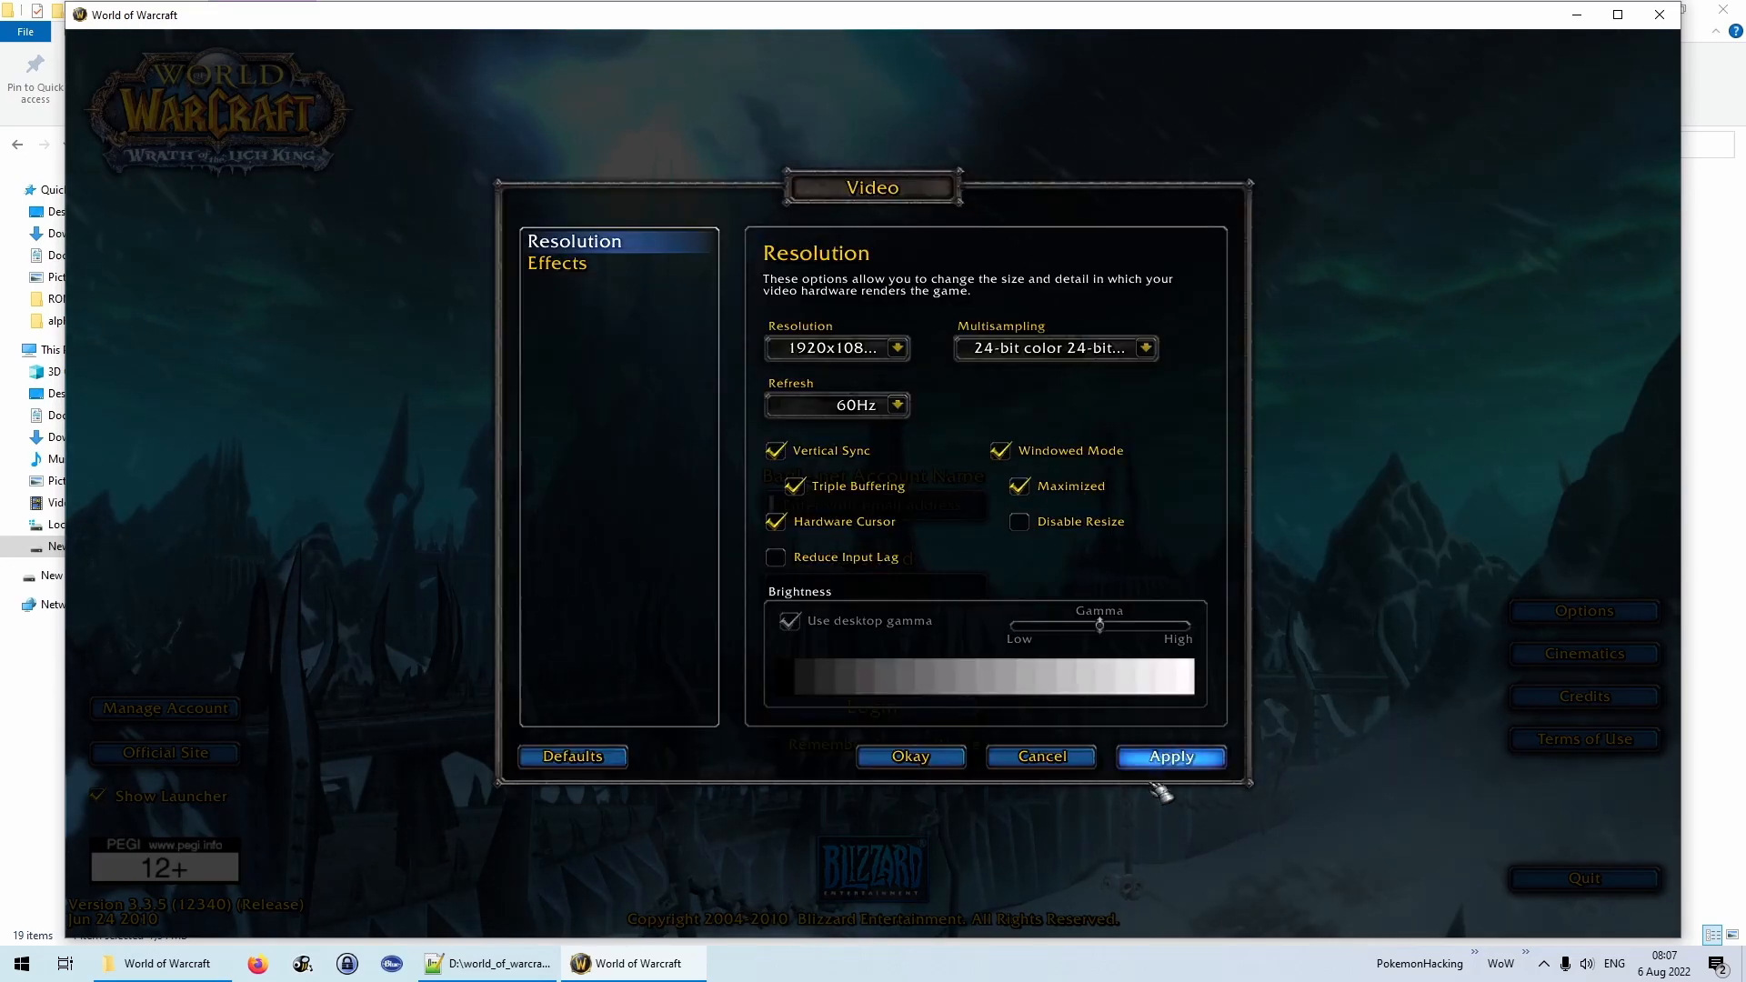